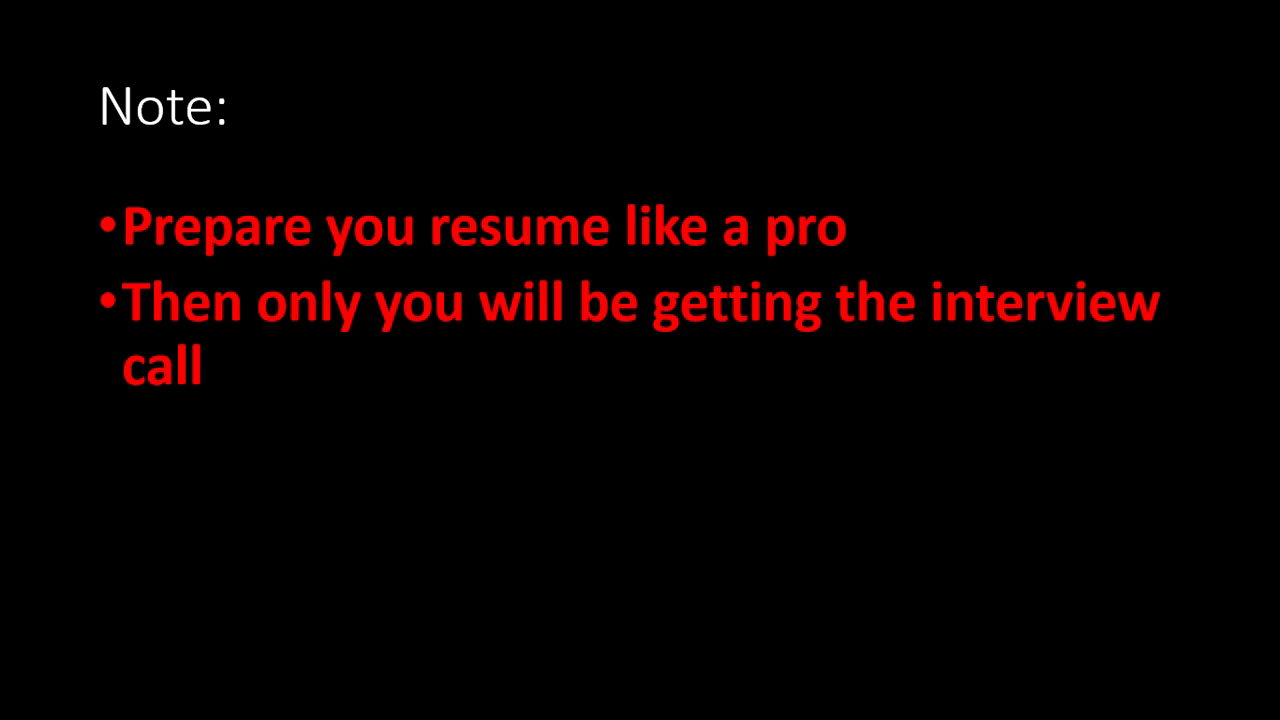
Step: Advance the slideshow through the Experience slide to the Interview Process slide
{"action": "key", "text": "Right"}
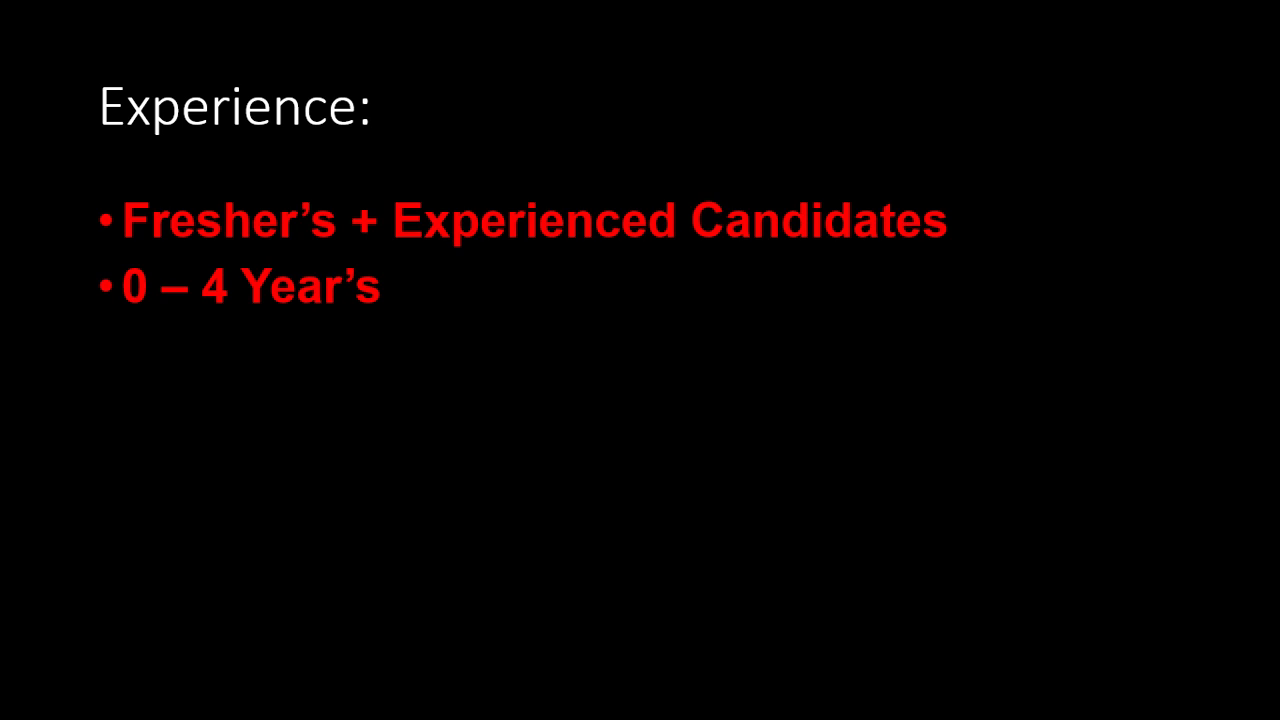
{"action": "key", "text": "Right"}
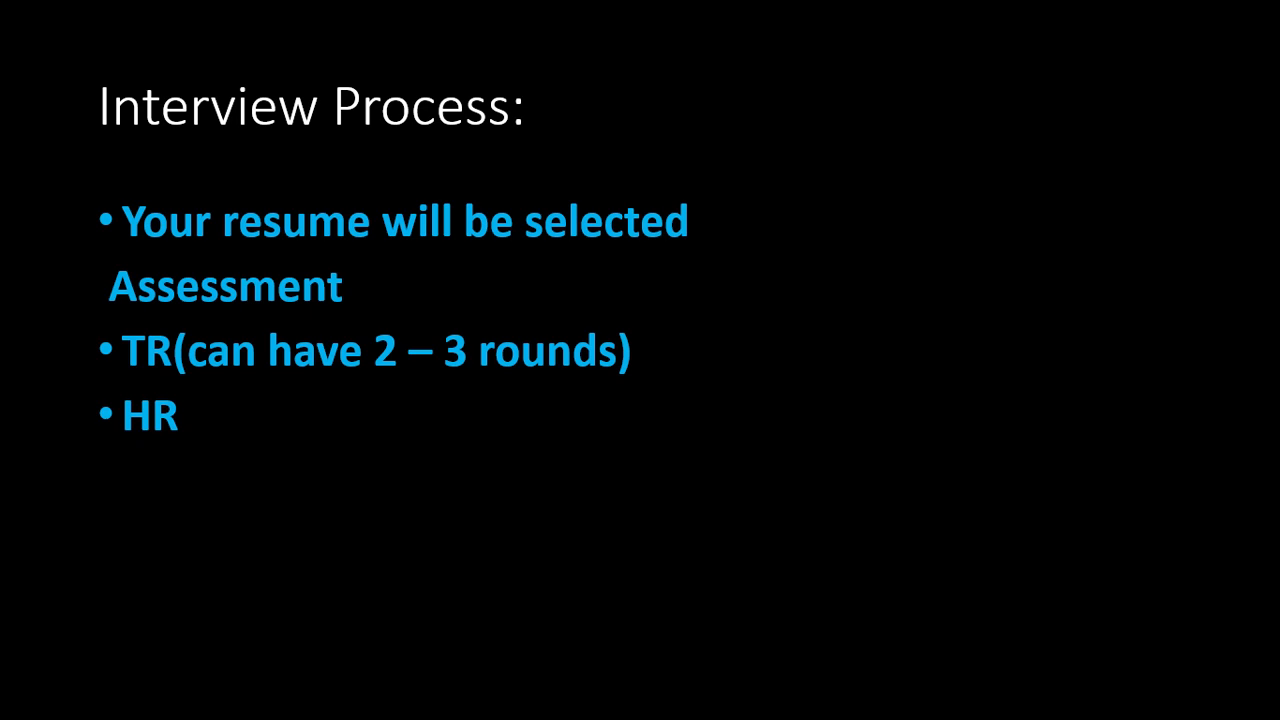
Step: Advance the slideshow to the Telegram Link slide with the channel URL
{"action": "key", "text": "right"}
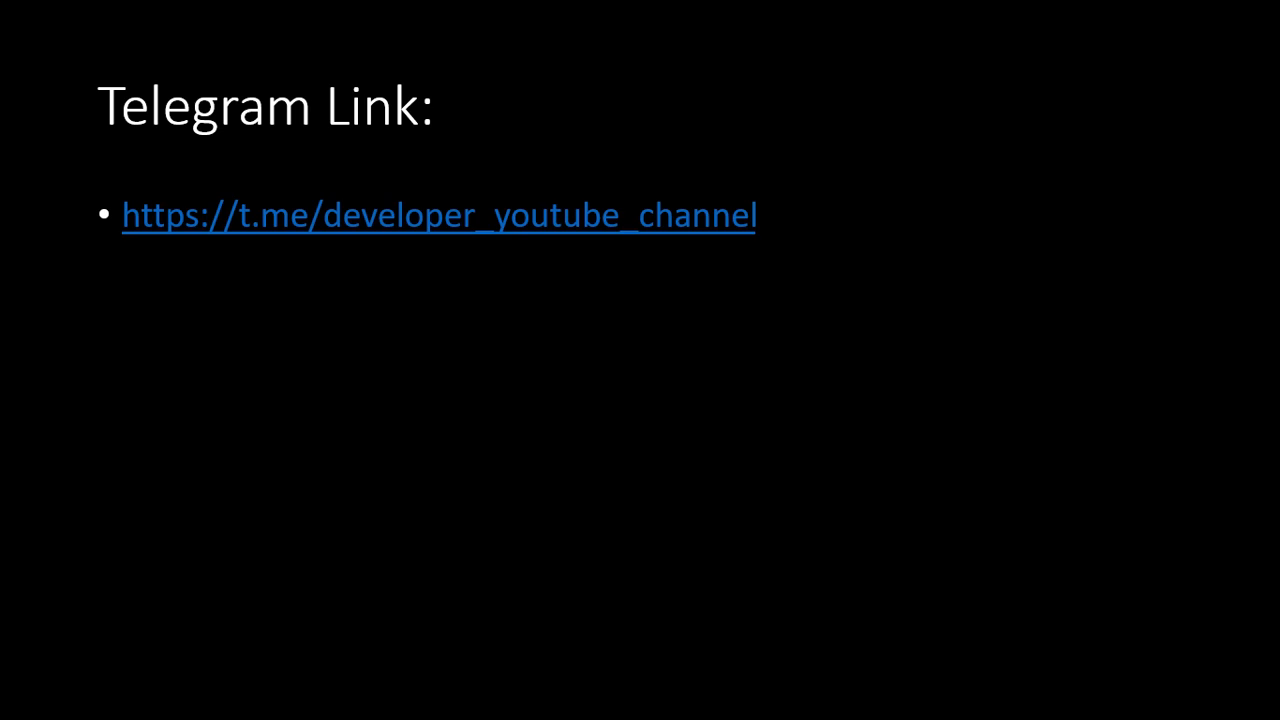
Step: Advance the slideshow to the final Link slide with the Naukri job listing URL
{"action": "key", "text": "Right"}
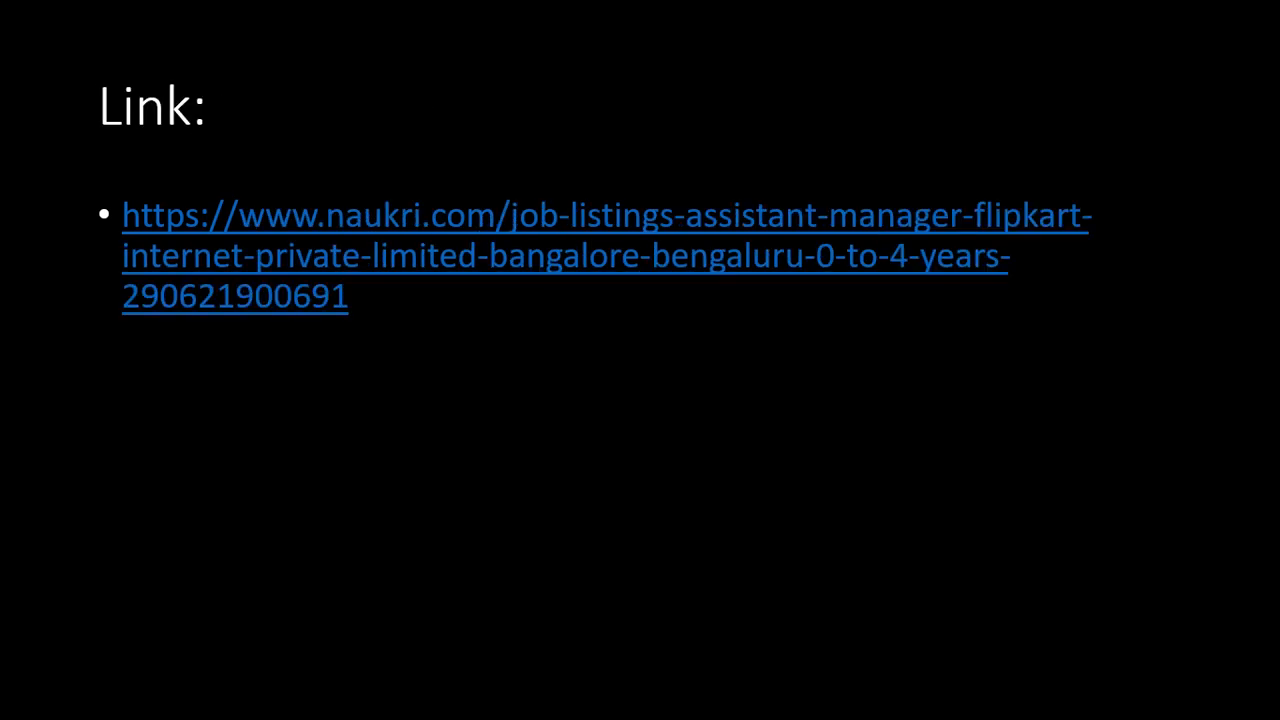